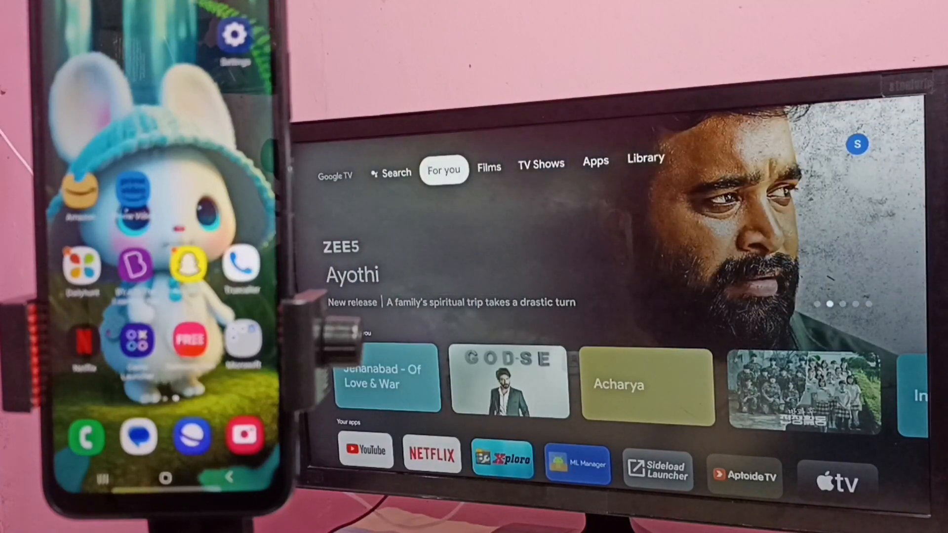
Open Settings > Network and Internet and view the connected FTTH-DAA1 network's details
click(644, 158)
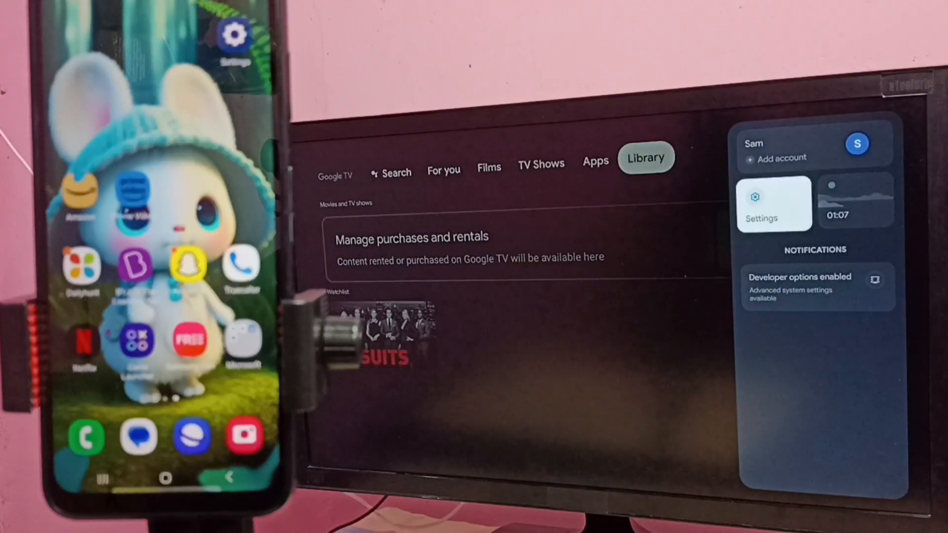
click(774, 204)
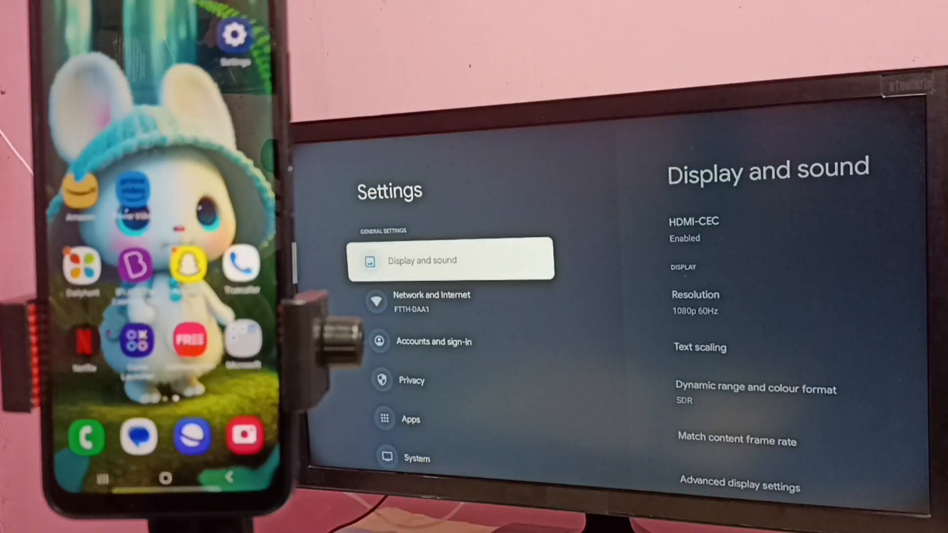
click(452, 302)
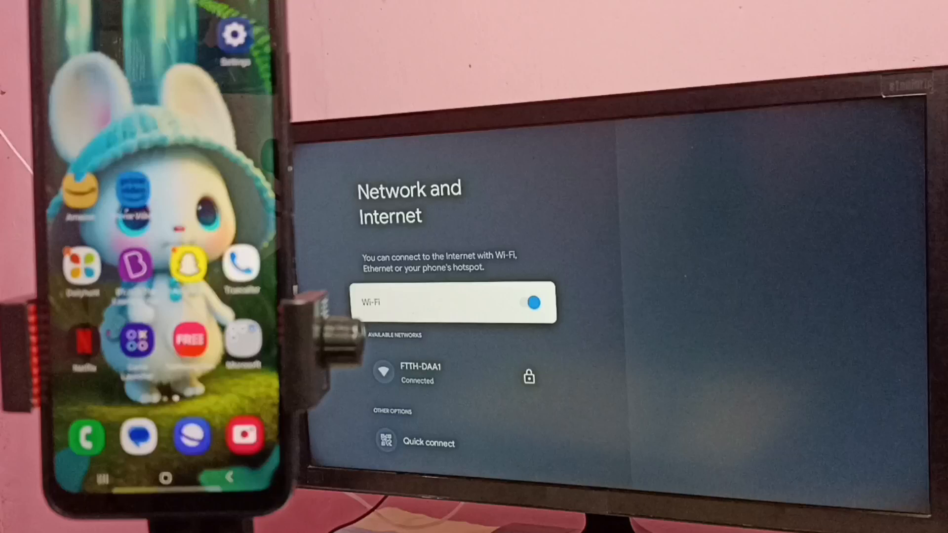
click(414, 372)
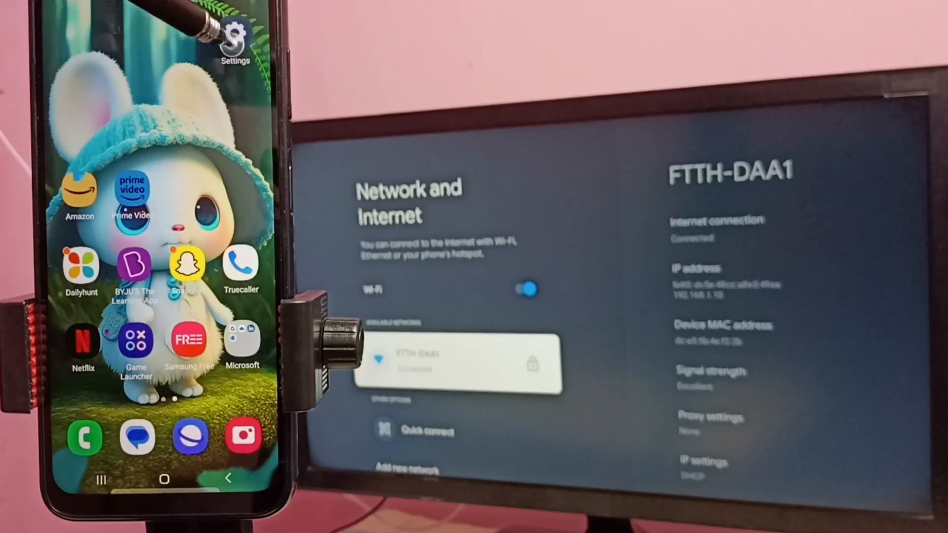
Go to phone Settings > Connections > Wi-Fi to see FTTH-DAA1 connected
click(234, 36)
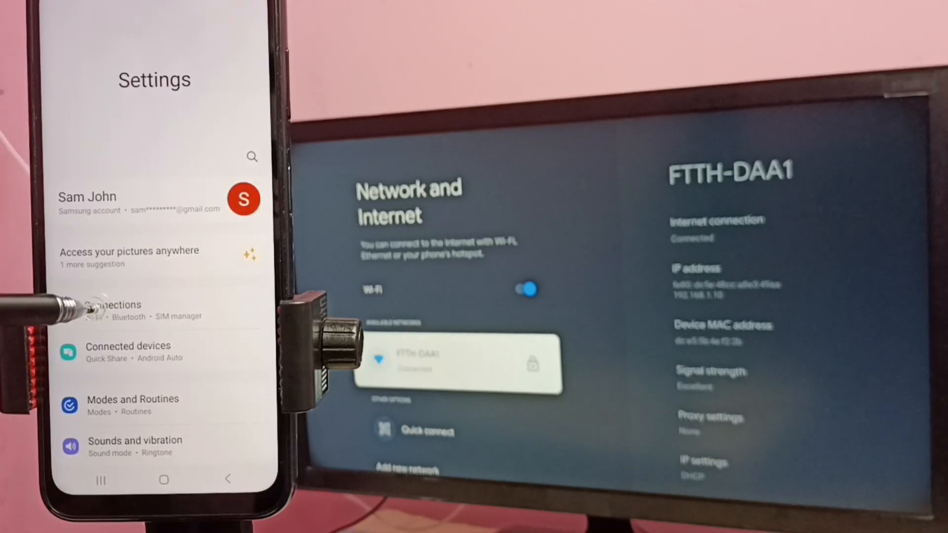
click(113, 305)
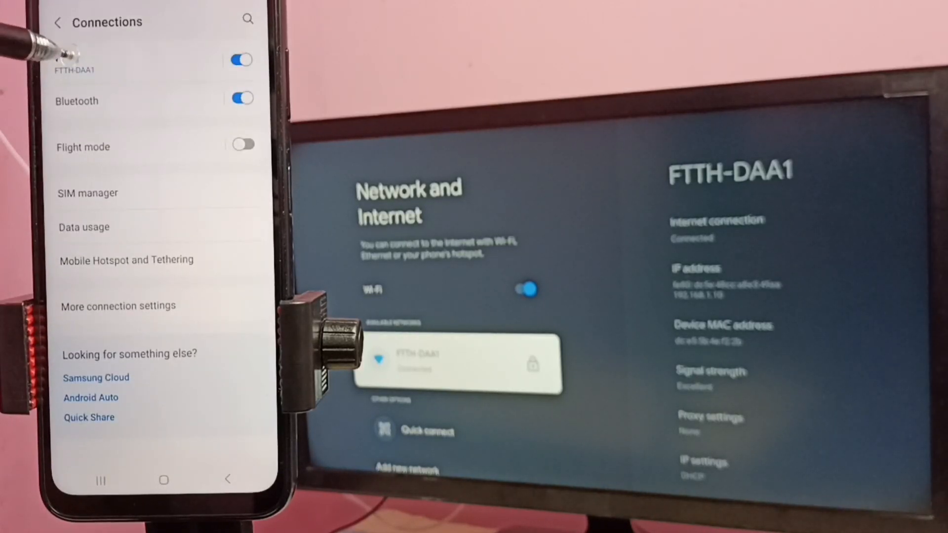
click(79, 60)
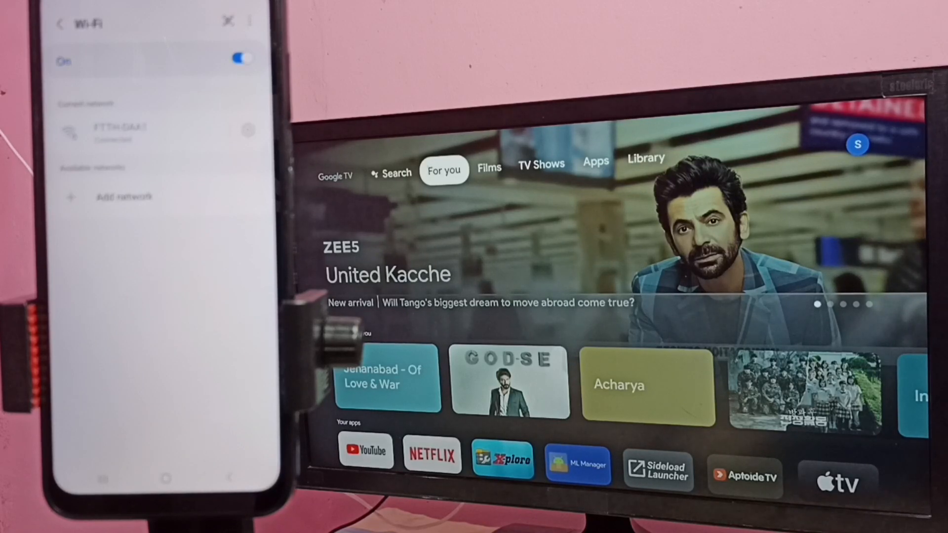
Set 'Let others control your cast media' to Always in the TV's Cast settings
click(645, 159)
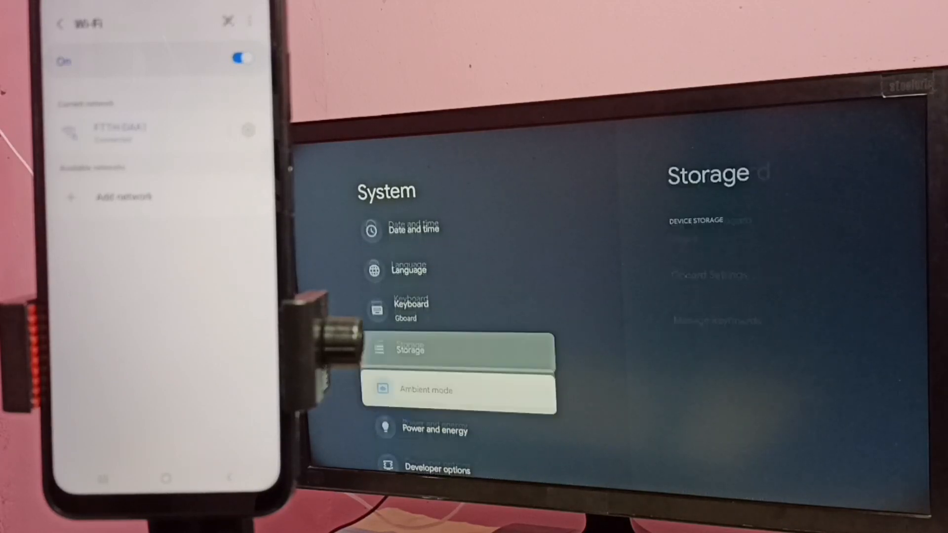
scroll(down, 3)
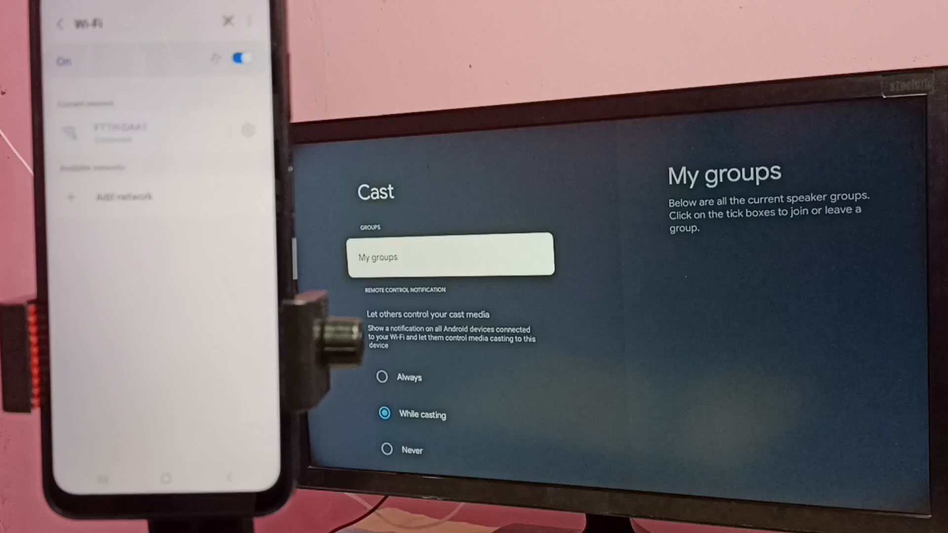
scroll(down, 3)
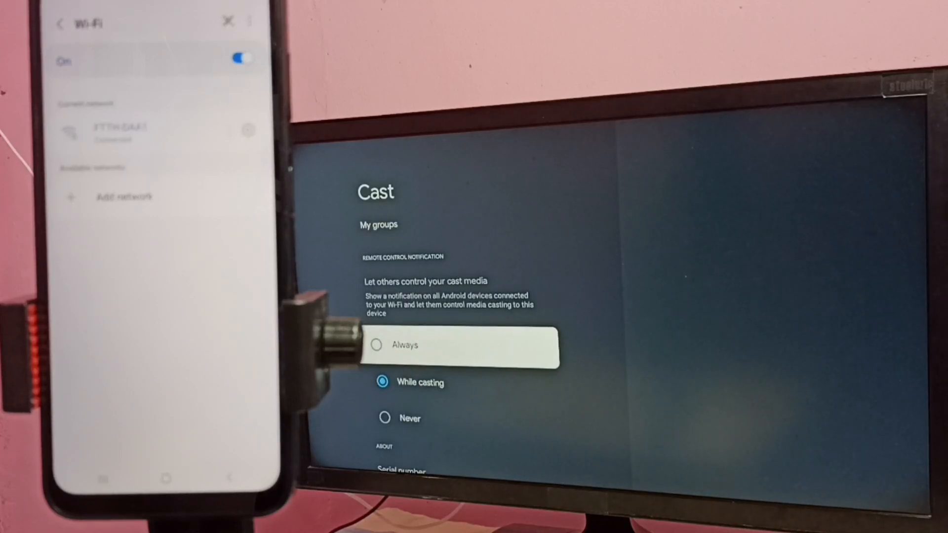
click(377, 345)
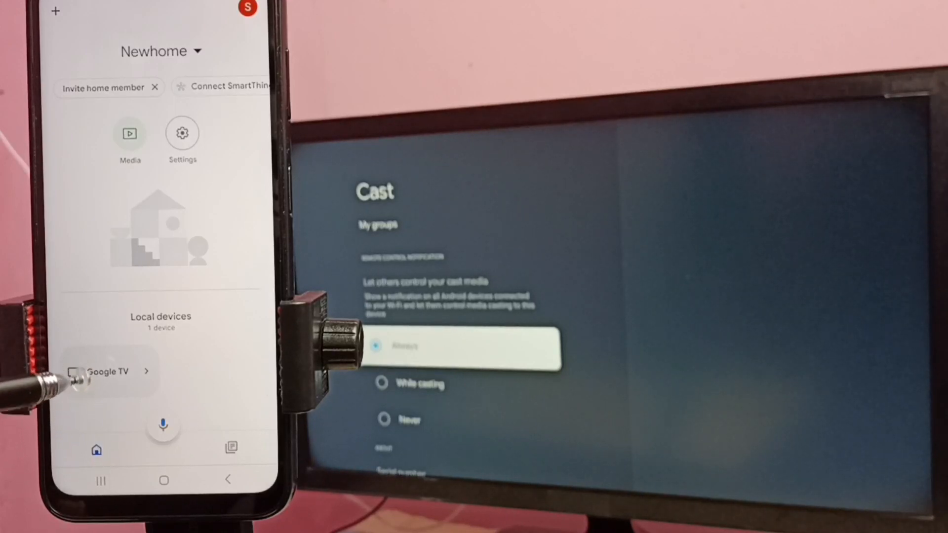
Start casting the phone screen to Google TV via Cast my screen > Start now
click(109, 371)
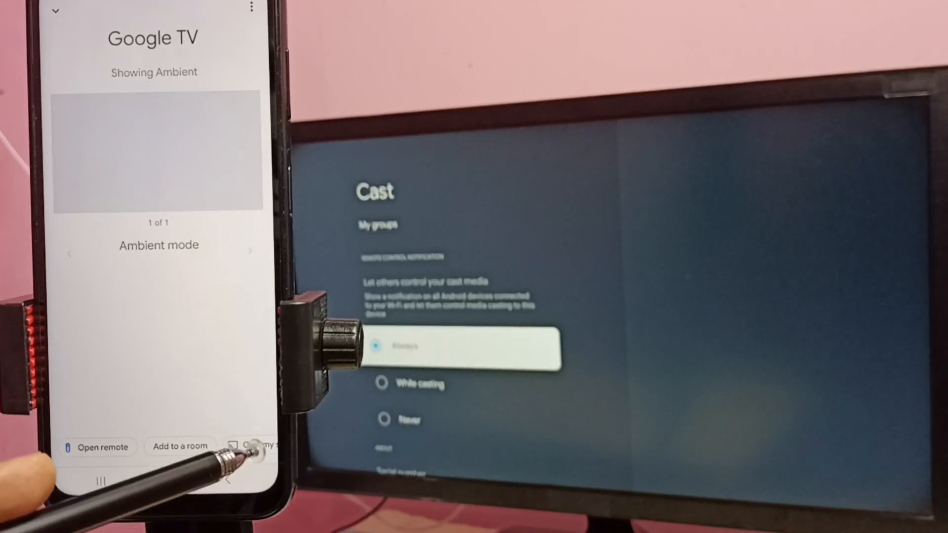
click(261, 447)
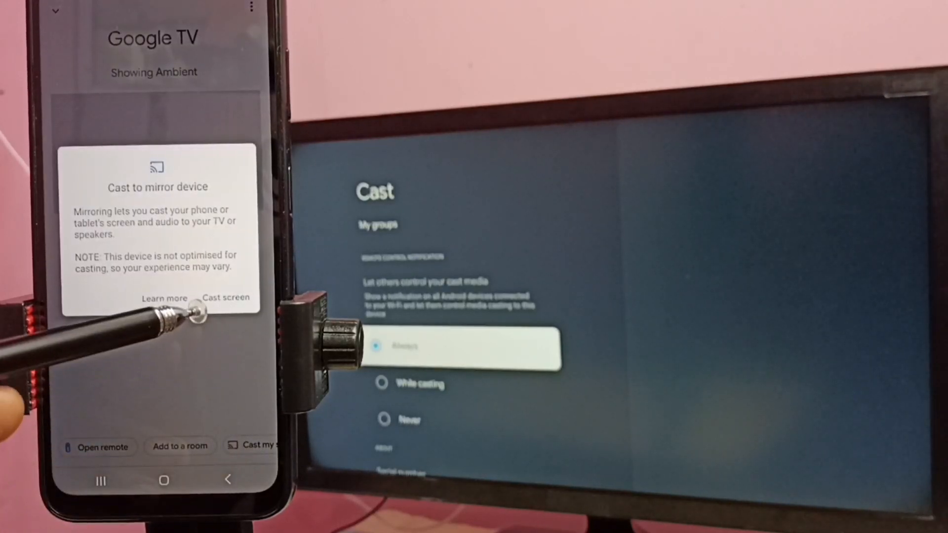
click(226, 298)
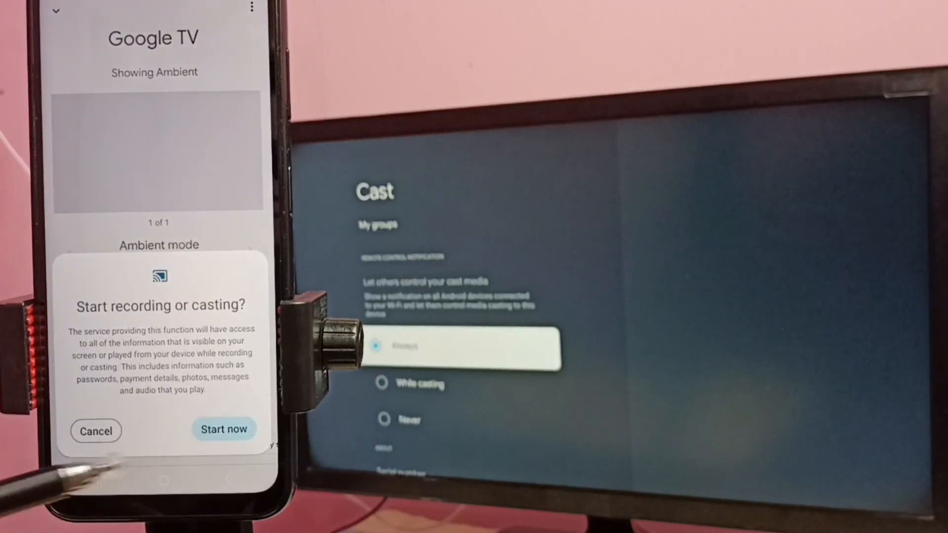
click(95, 431)
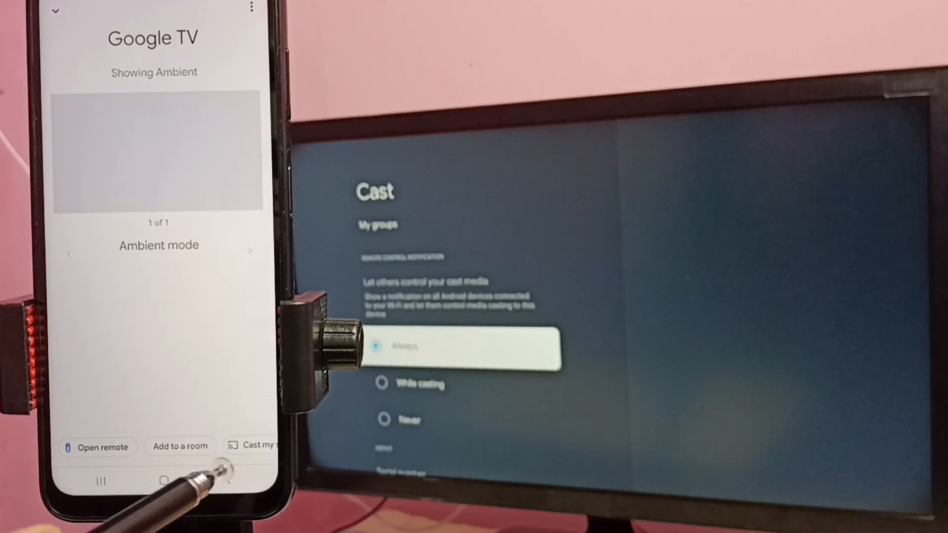
Stop the screen cast, then start mirroring the phone screen again
click(250, 446)
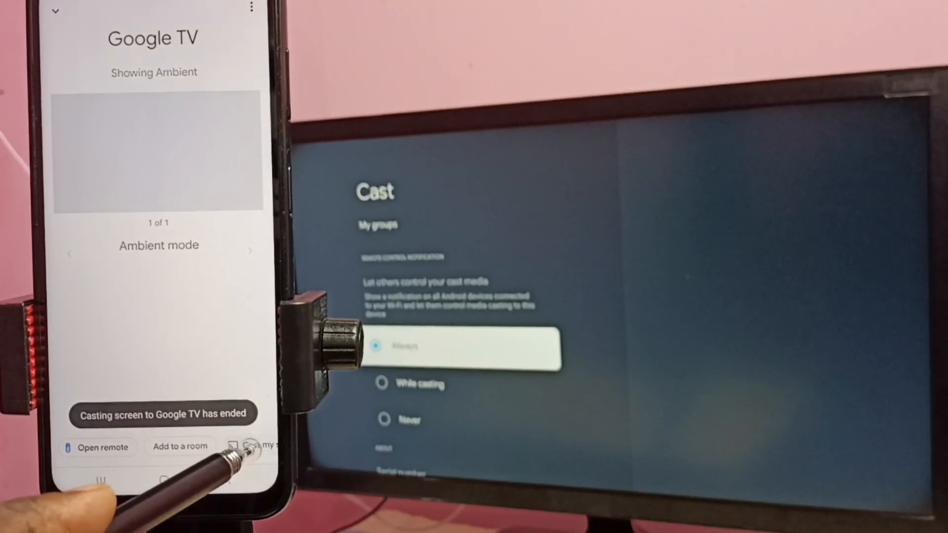
click(253, 447)
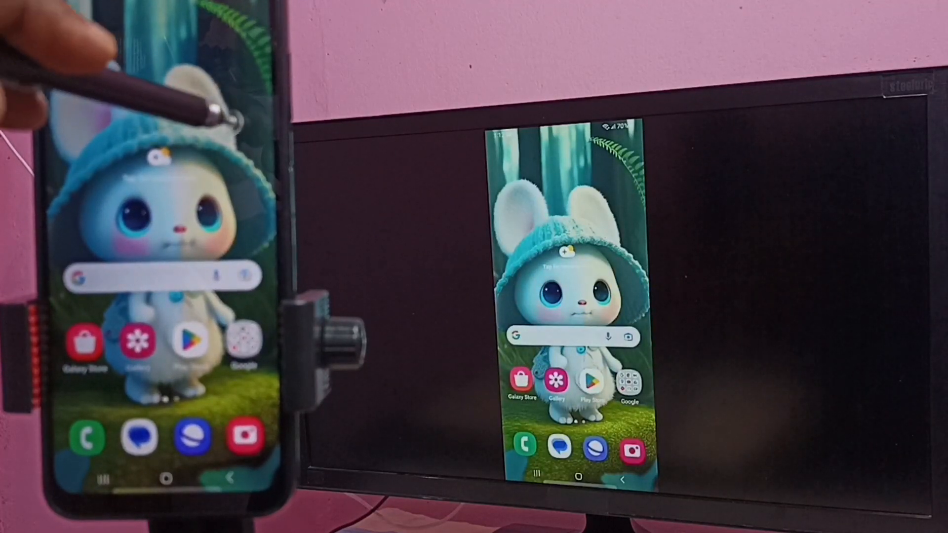
Swipe left on the phone so its app list appears mirrored on the TV
scroll(left, 3)
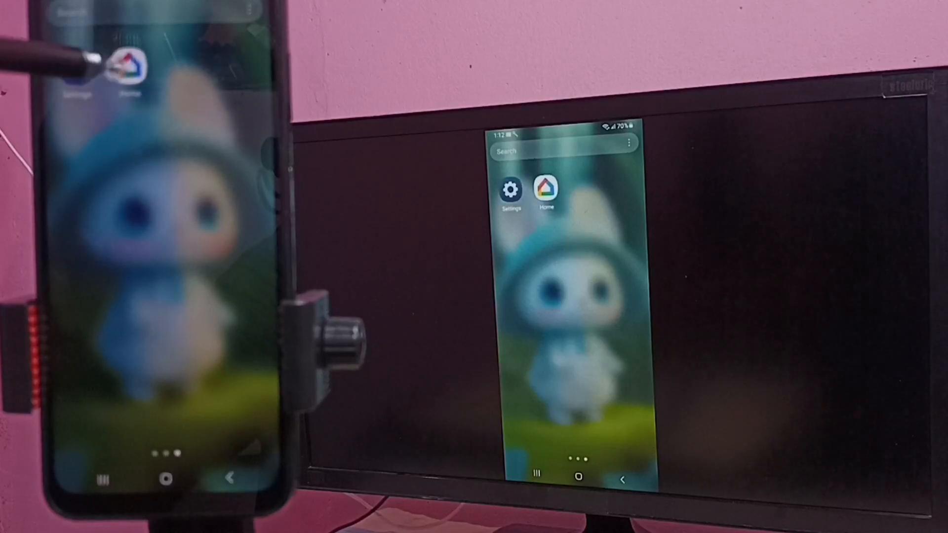
Open the Home app to show the Google TV casting controls mirrored on the TV
click(545, 189)
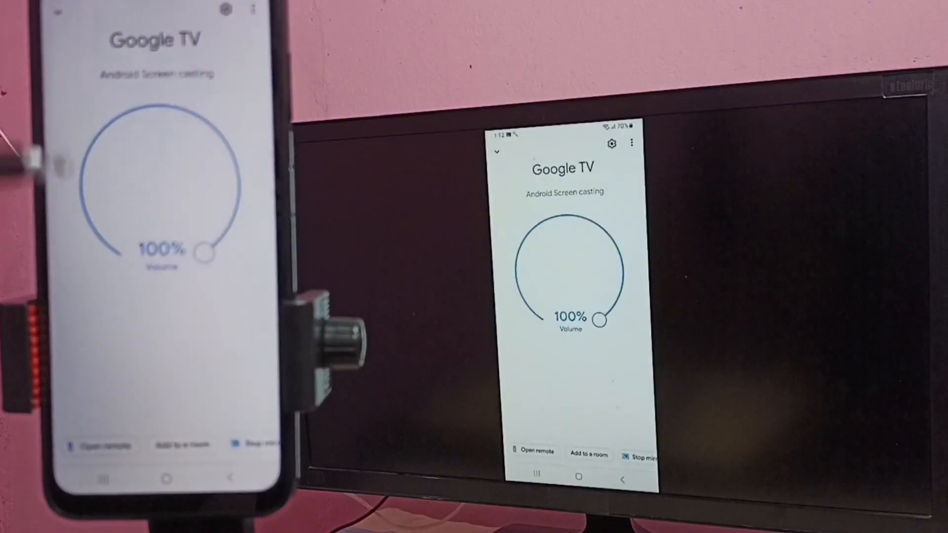